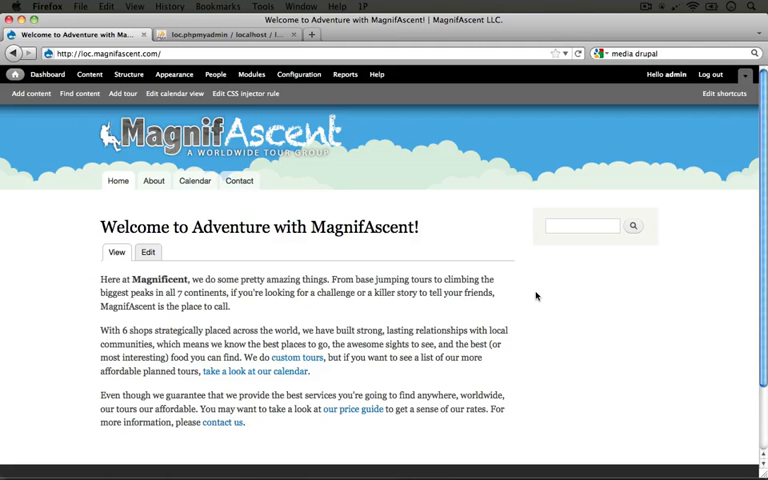
Step: Go to the Modules administration page listing installed core modules
left_click(252, 74)
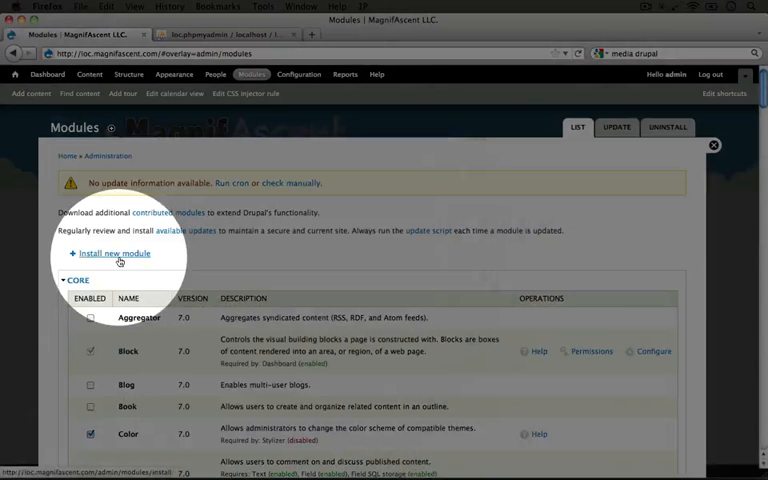
Step: Open the install-new-module form offering URL or archive upload
left_click(116, 252)
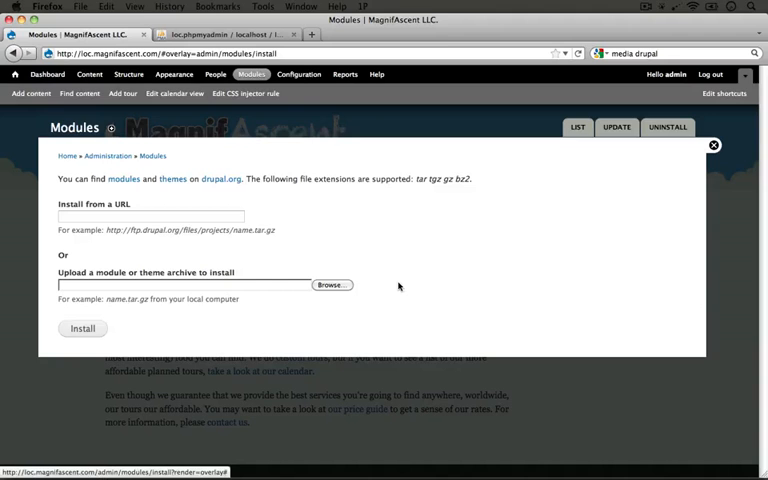
left_click(616, 128)
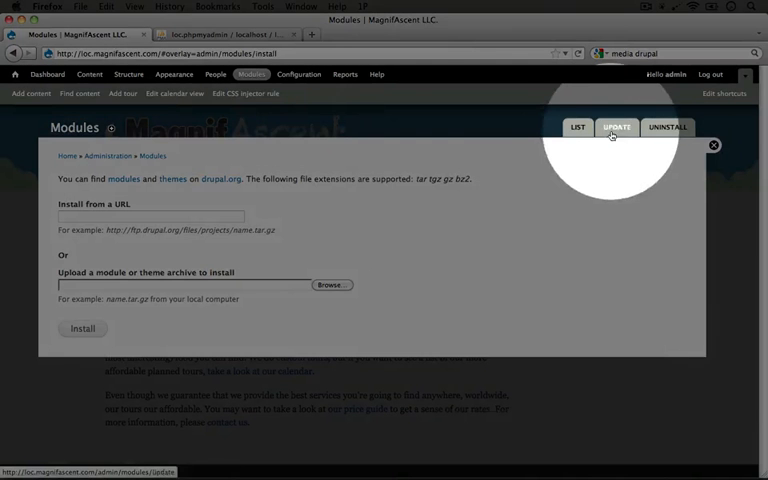
Step: Run a manual check for available module updates from the Update status page
left_click(616, 128)
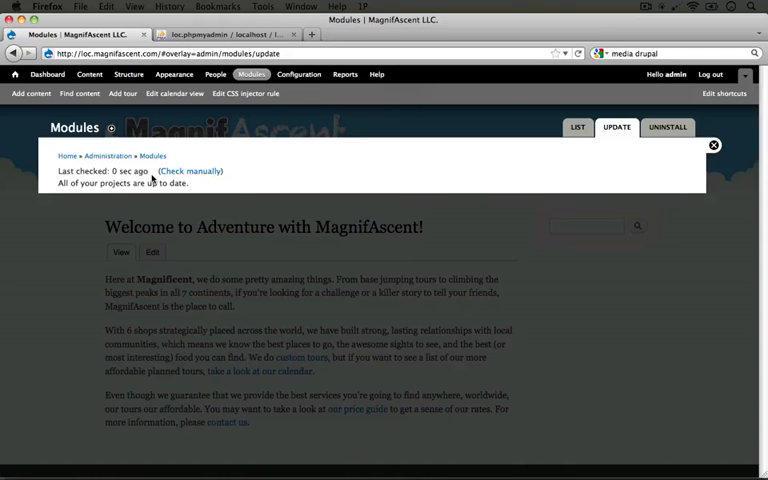
left_click(190, 172)
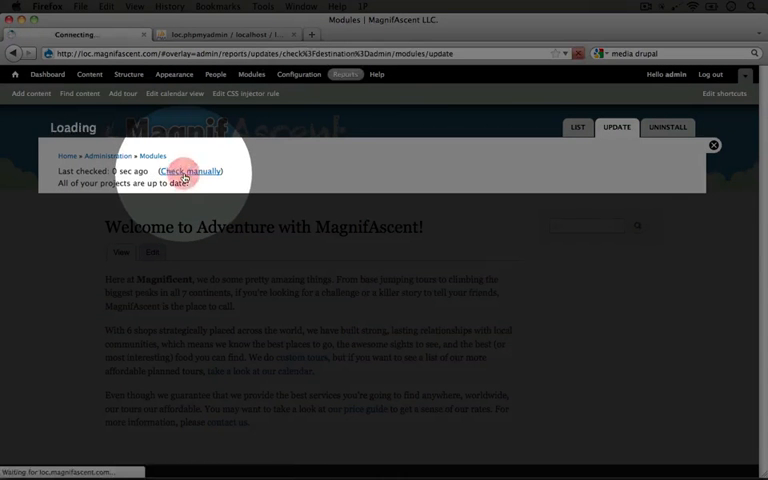
left_click(190, 172)
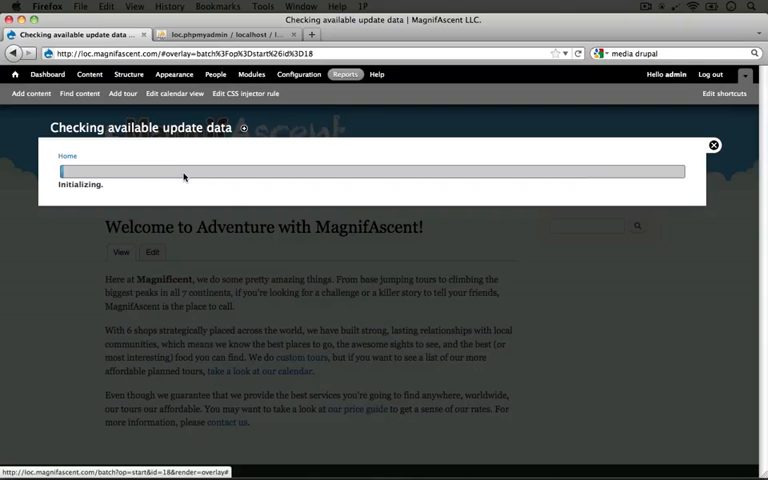